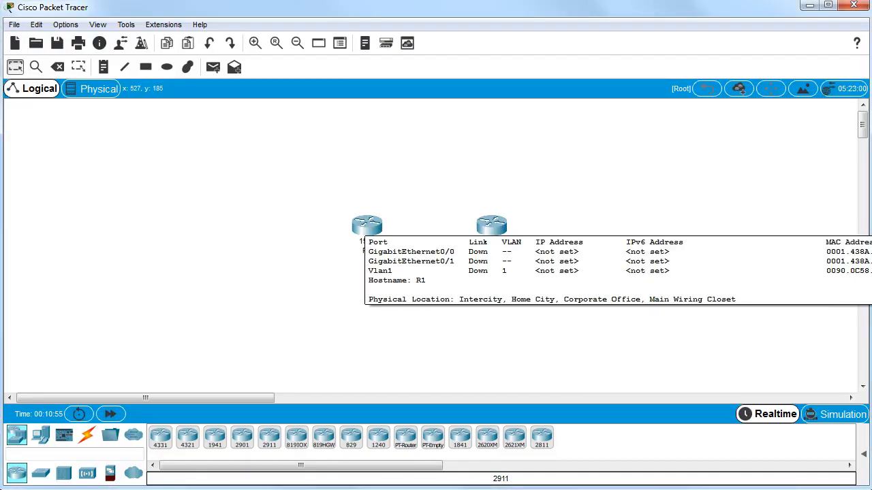
Install the HWIC-2T 2-port serial card in an empty slot of router R1.
double_click(367, 224)
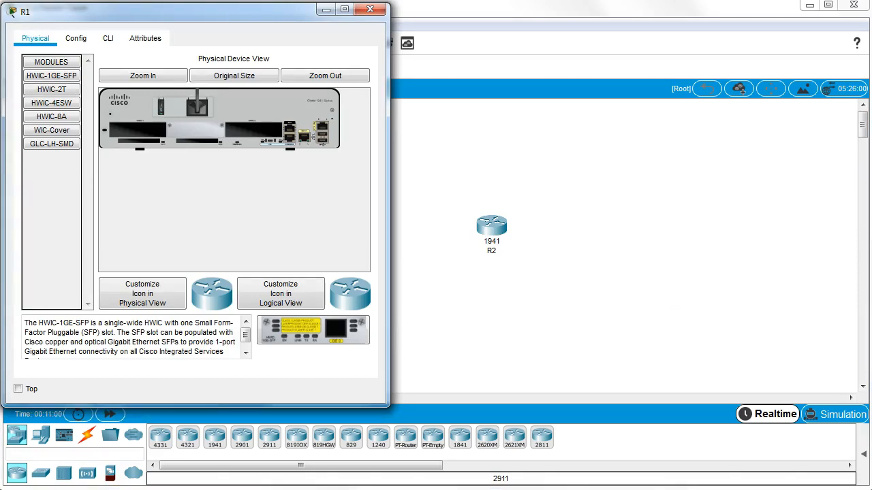
left_click(52, 90)
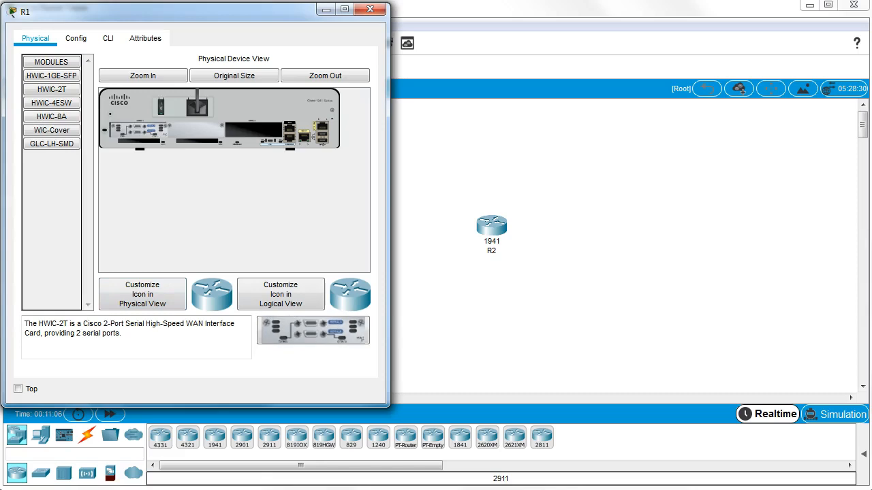
left_click(107, 38)
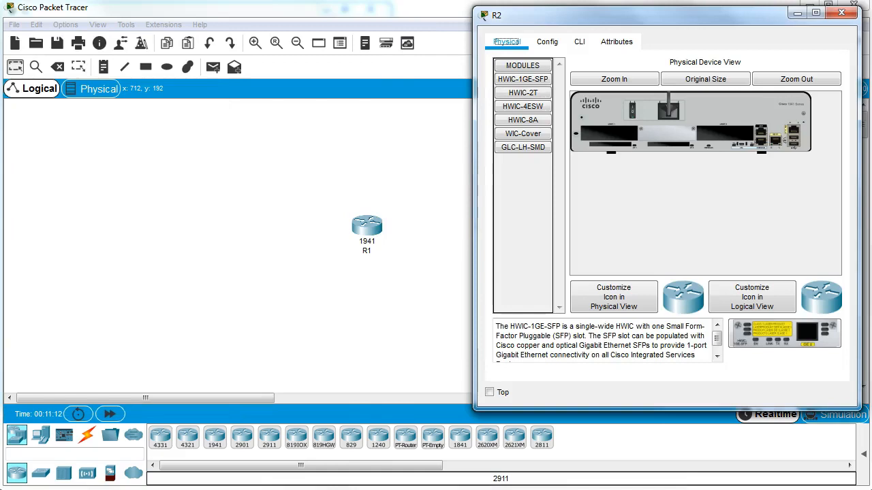
Install the HWIC-2T 2-port serial card in router R2 as well.
left_click(523, 93)
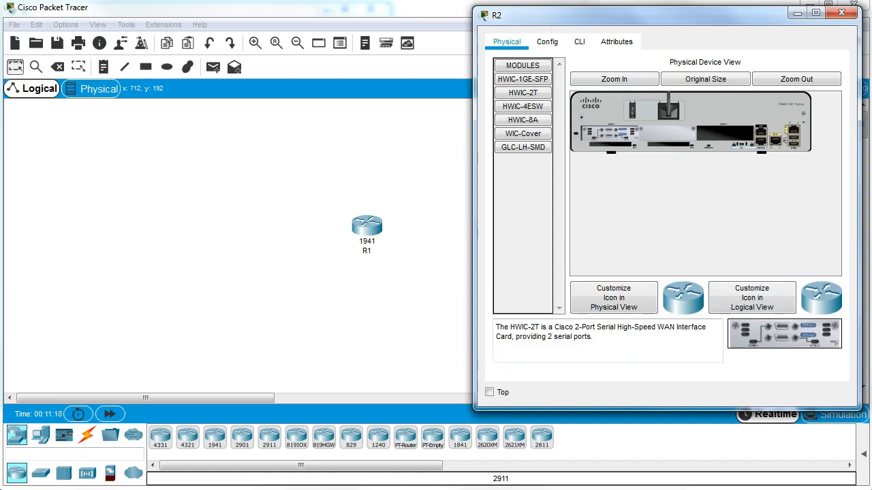
left_click(579, 41)
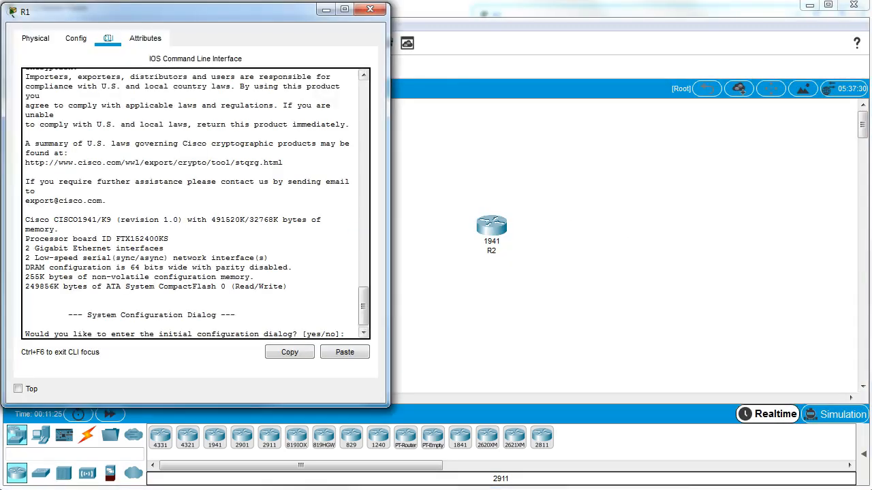
Decline the setup dialog on the first router, enter global configuration and set hostname R1.
type("no")
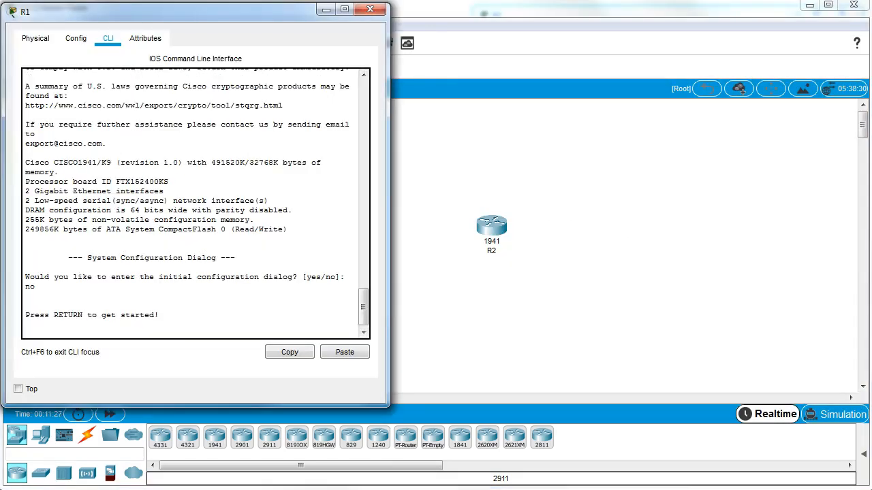
key("Return")
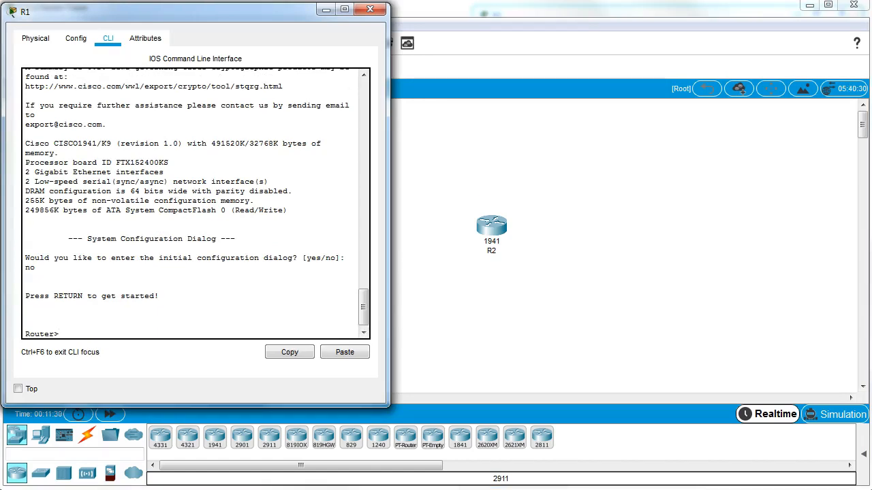
type("conf")
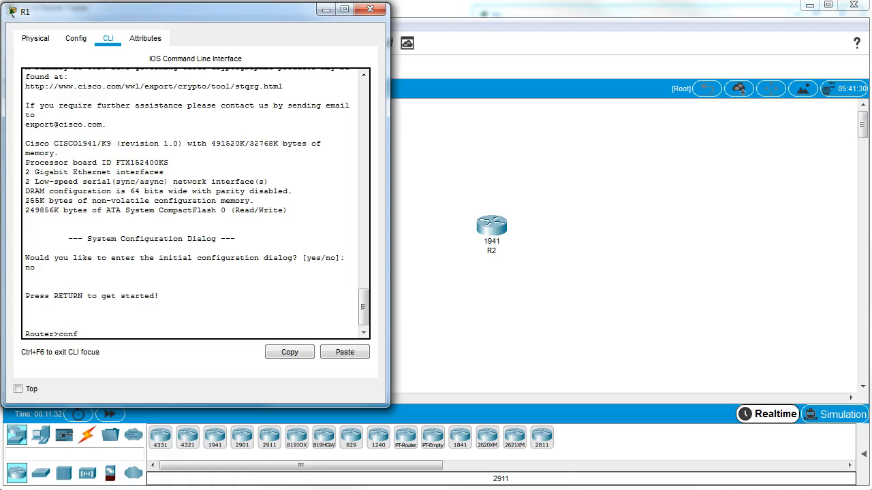
type("e")
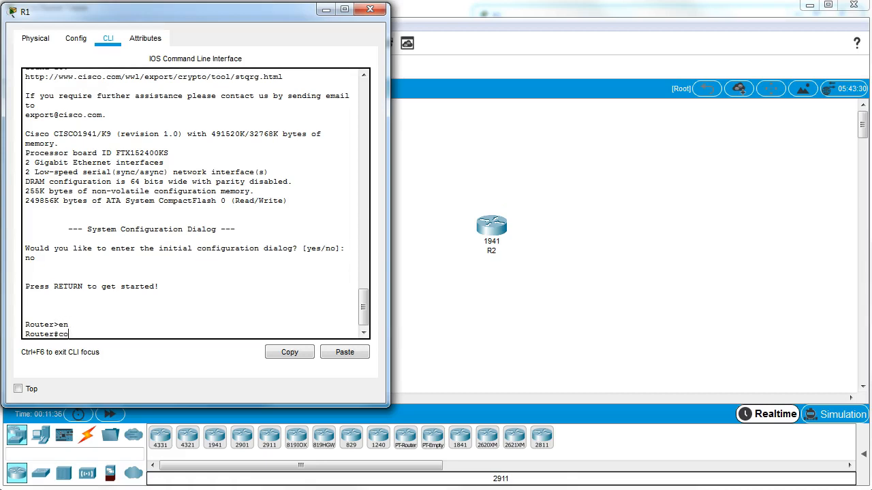
type("conf t")
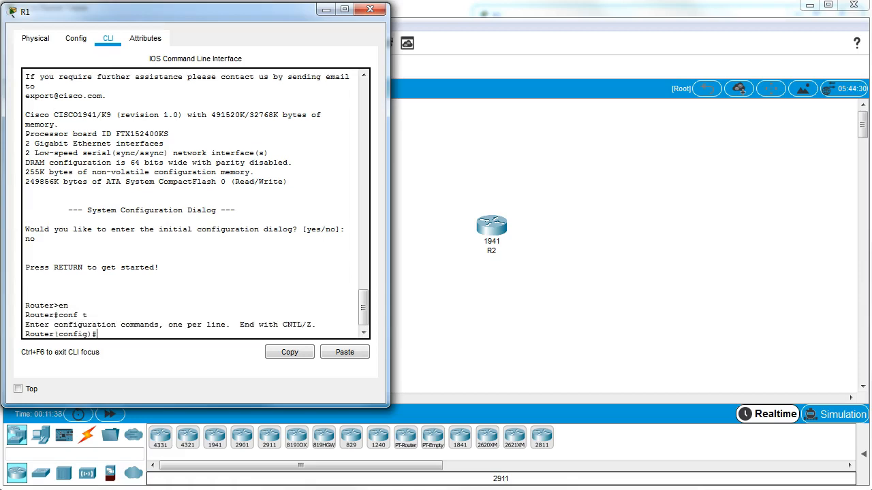
type("hostname")
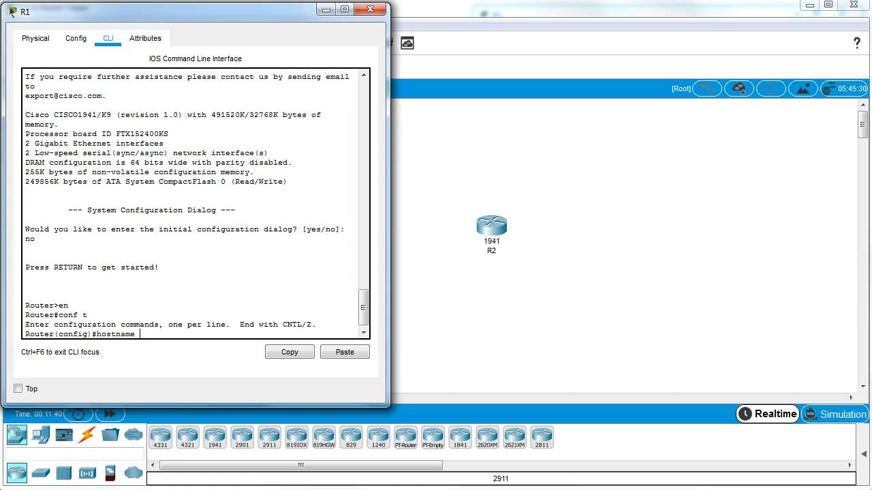
type("R1")
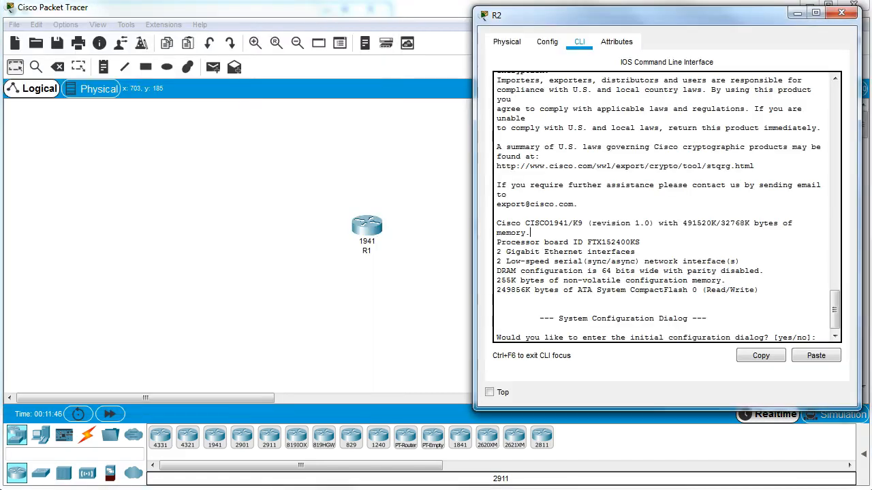
Decline the setup dialog on the second router, enter global configuration and set hostname R2.
type("no")
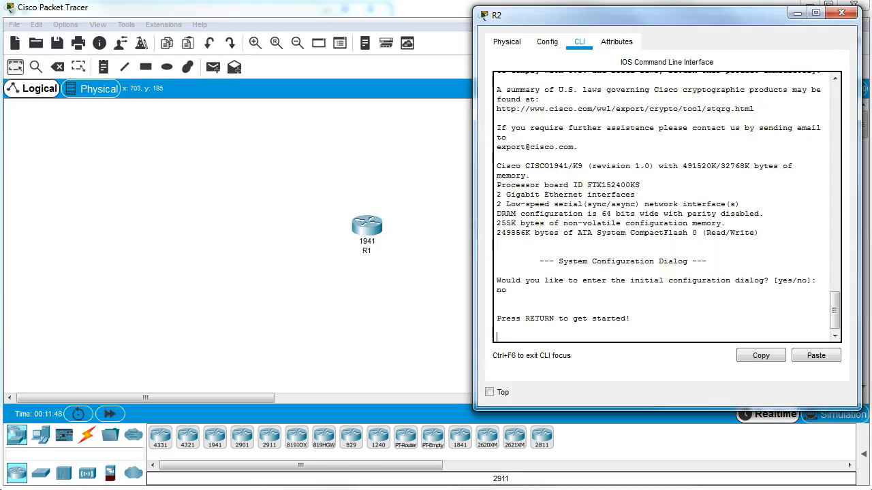
type("en")
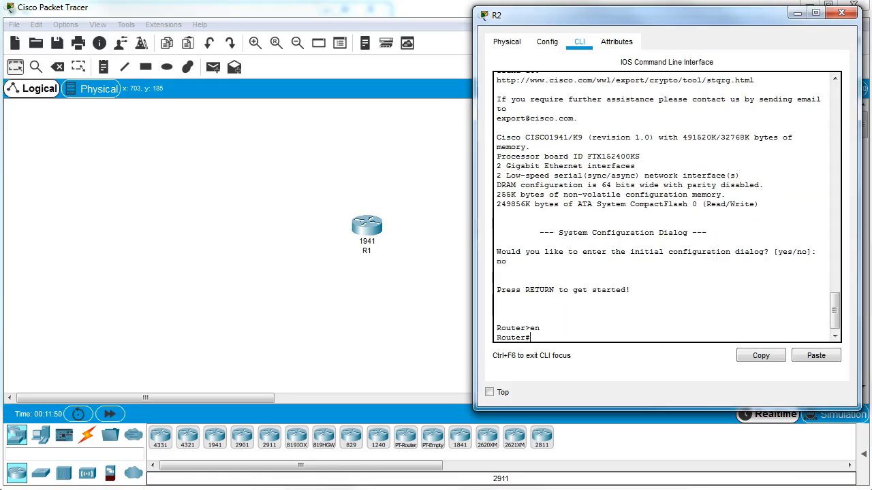
type("conf t")
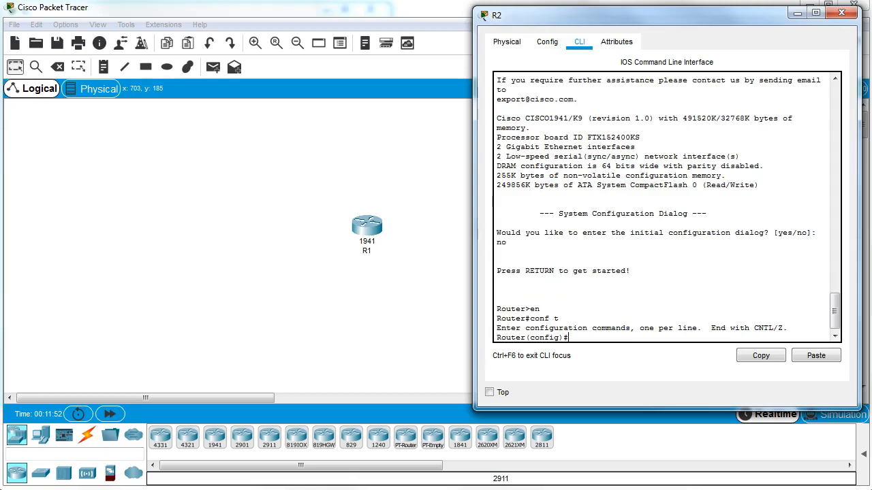
type("hostname")
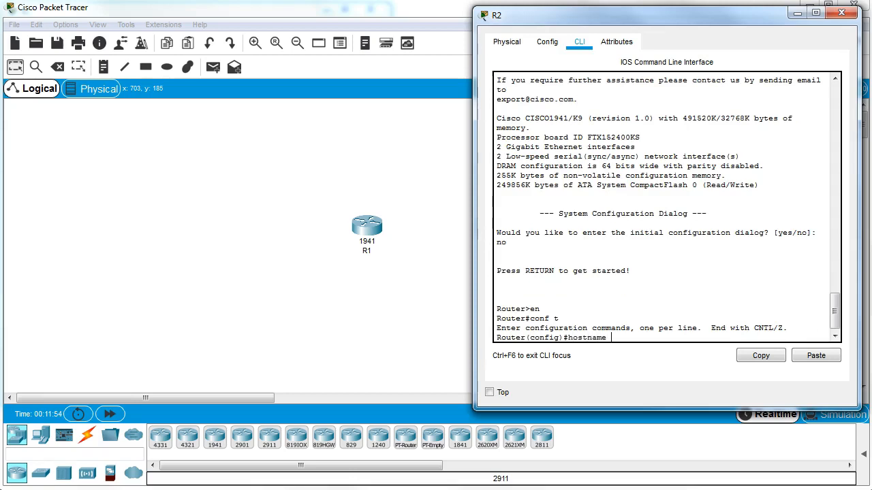
type("R2")
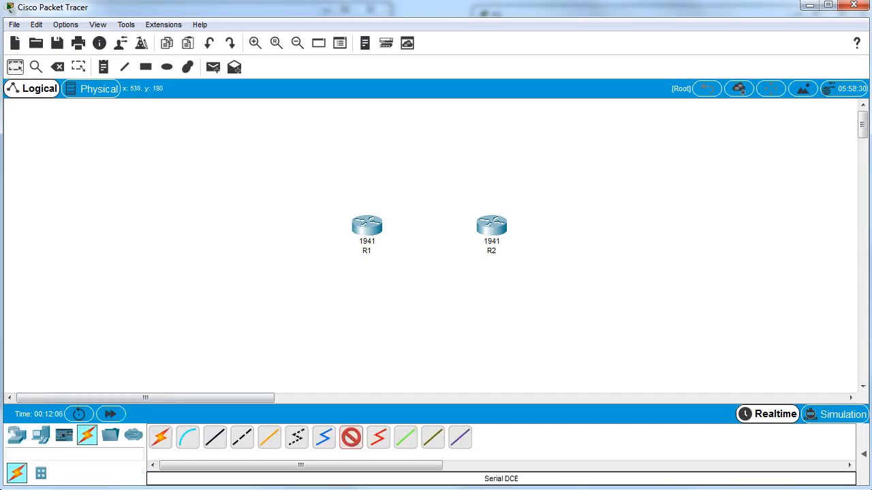
Run a serial DCE cable from R1's Serial0/1/0 port to R2's serial port.
left_click(366, 225)
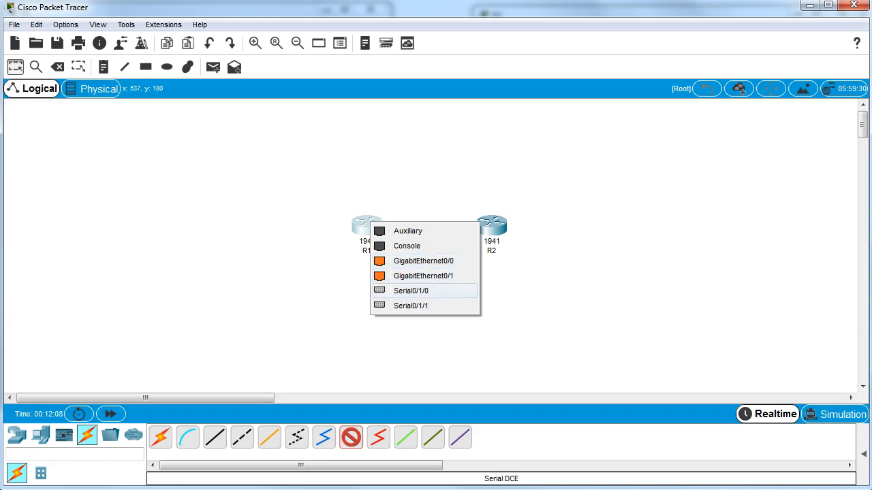
left_click(411, 291)
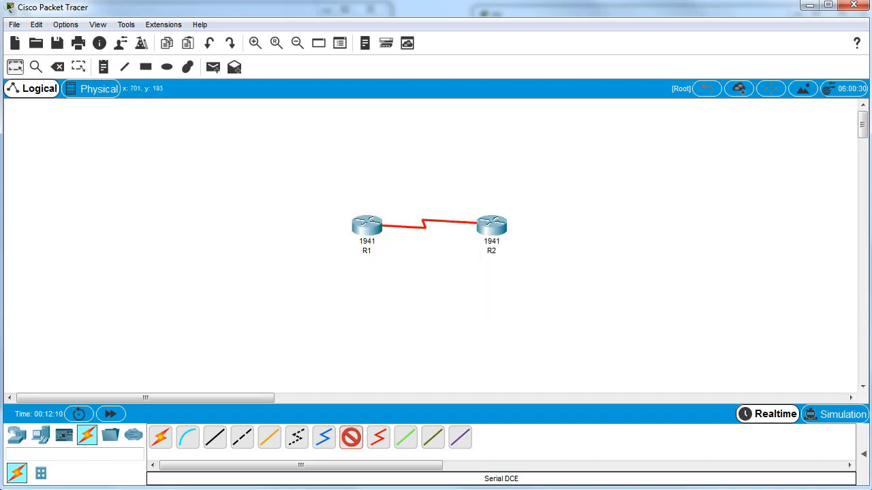
left_click(490, 225)
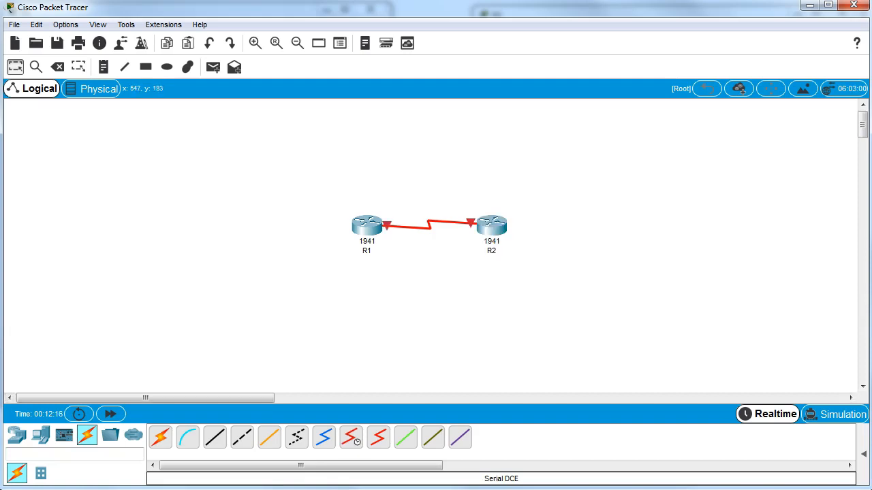
left_click(366, 225)
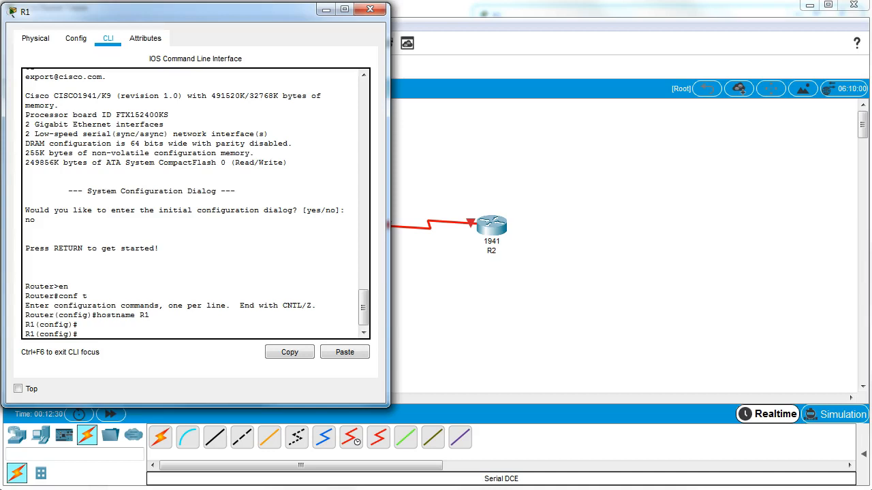
type("username R2")
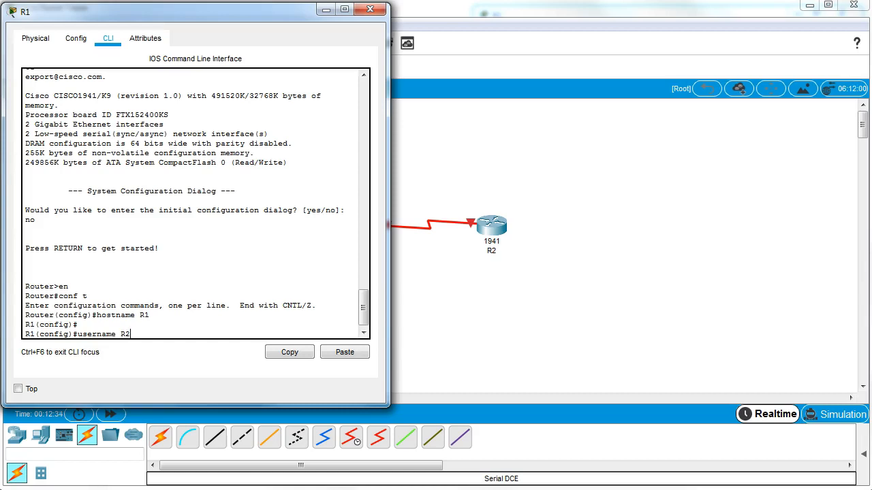
type("passwor")
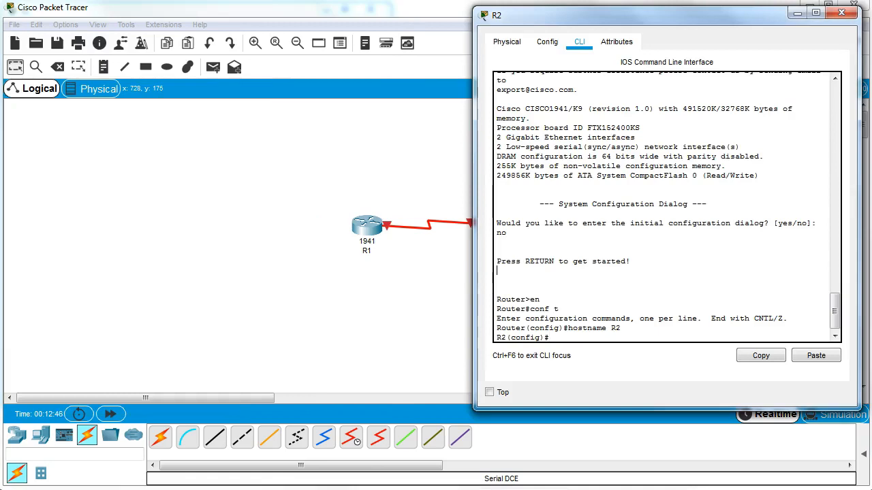
type("username R")
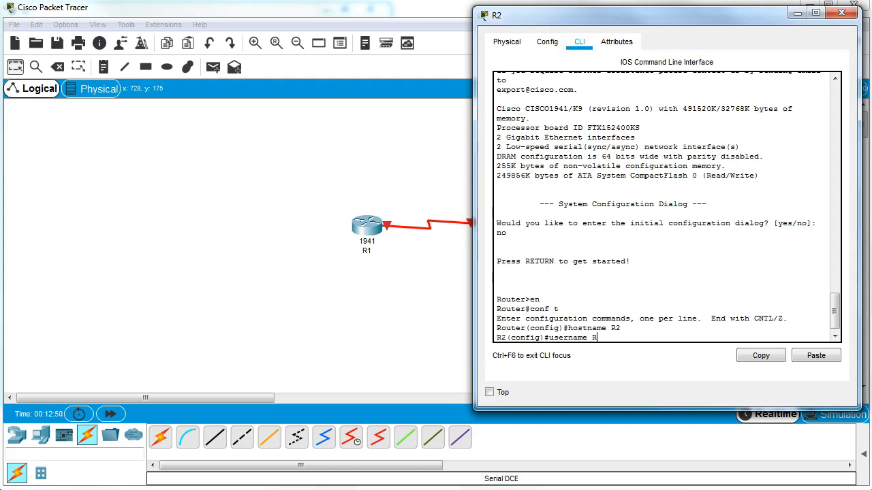
type("1")
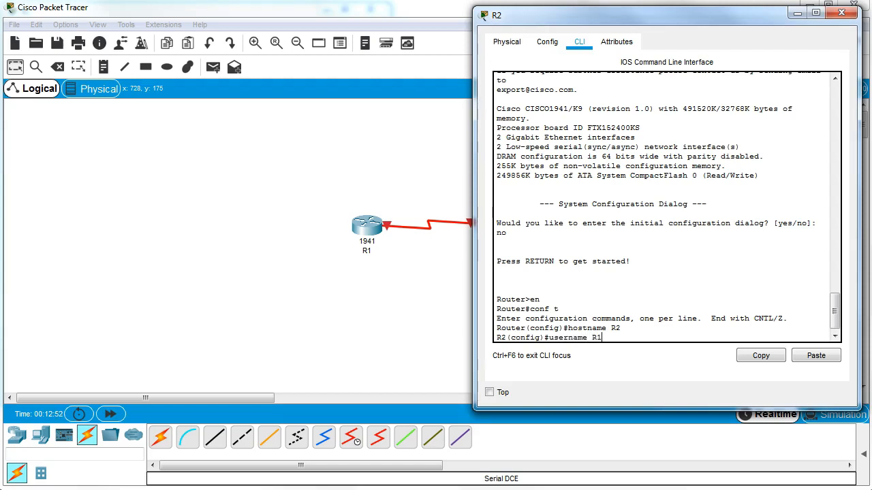
type("pas")
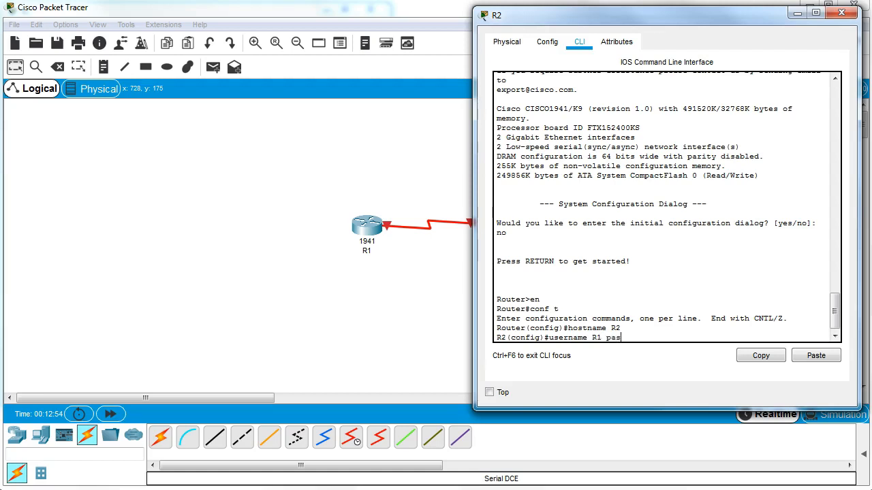
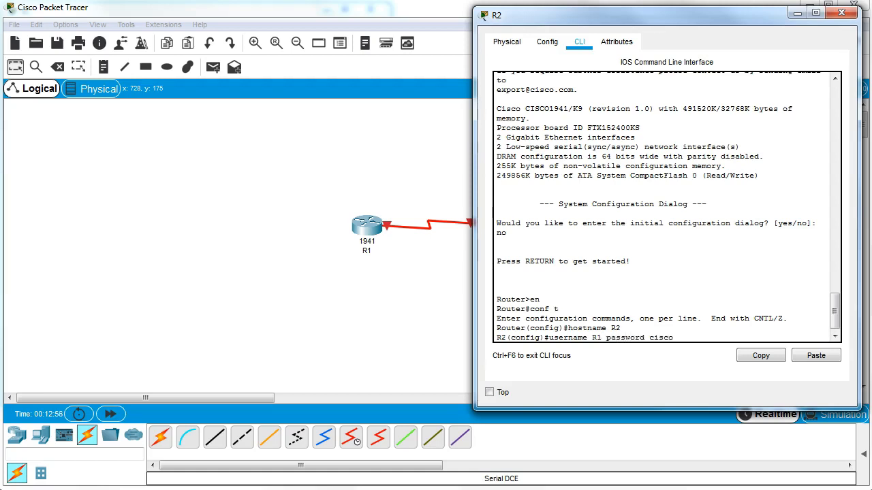
key("Return")
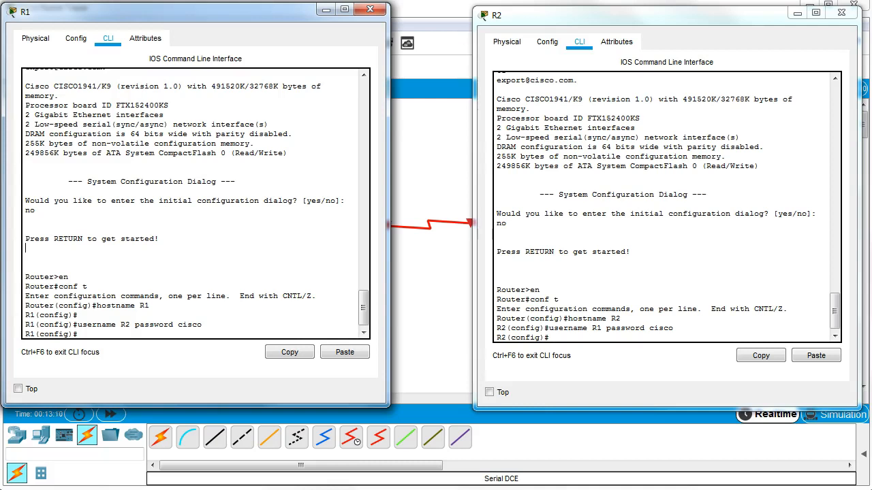
On R1's interface s0/1/0, set PPP encapsulation with PAP authentication.
type("c")
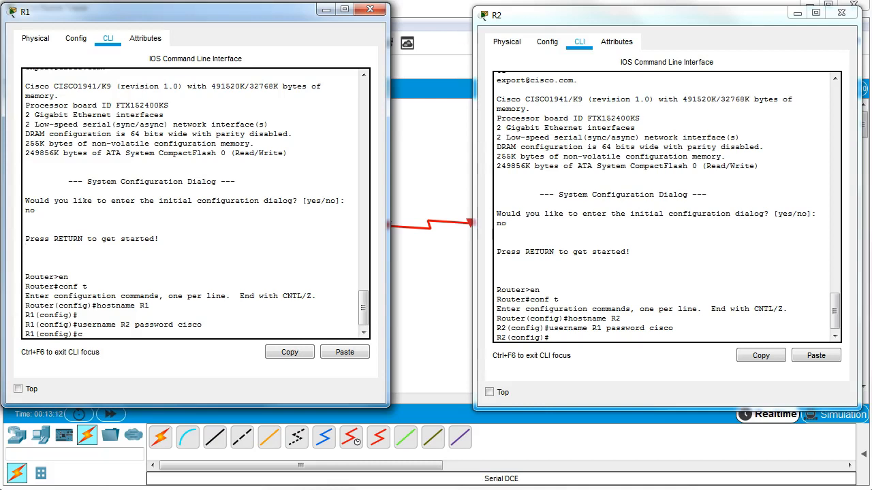
type("int s0/1")
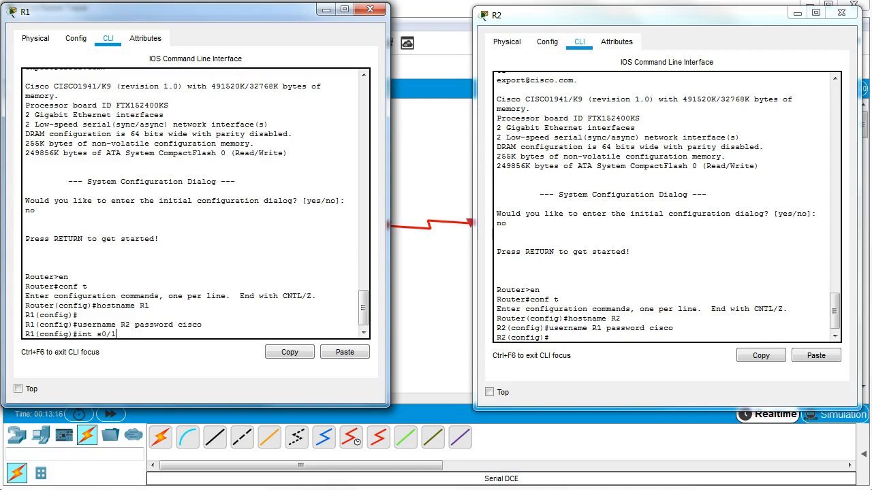
type("0")
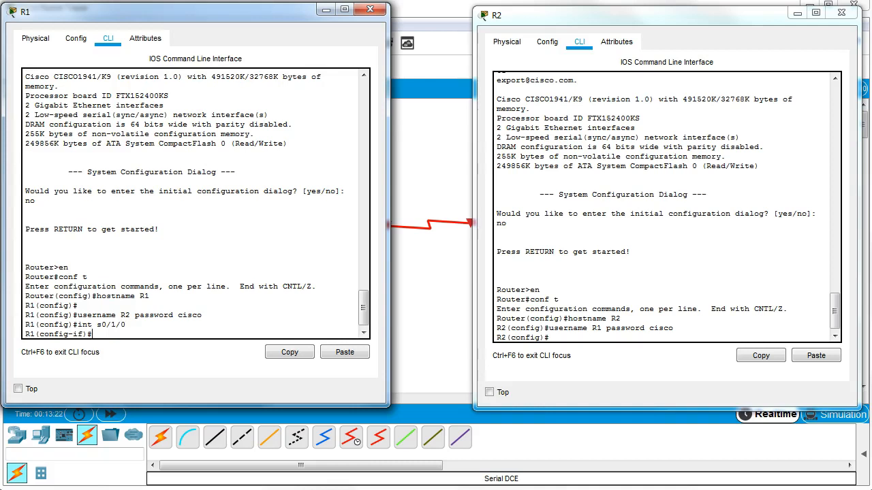
type("ppp")
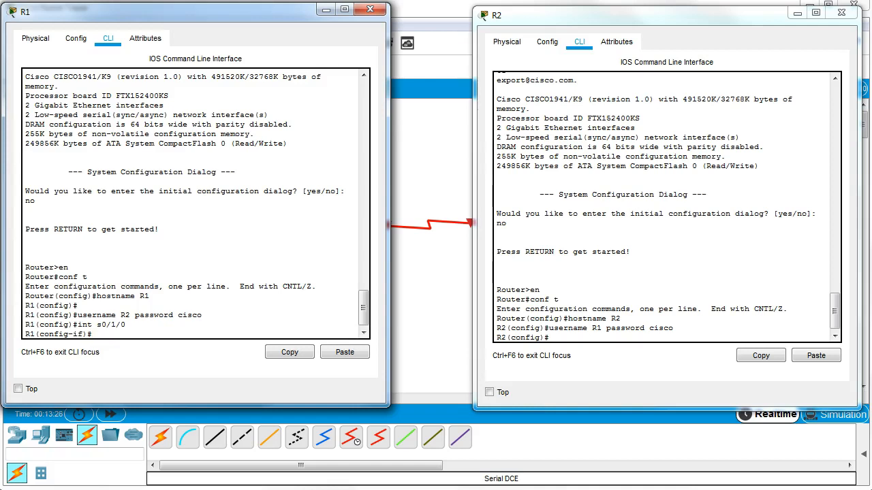
type("encapsulation")
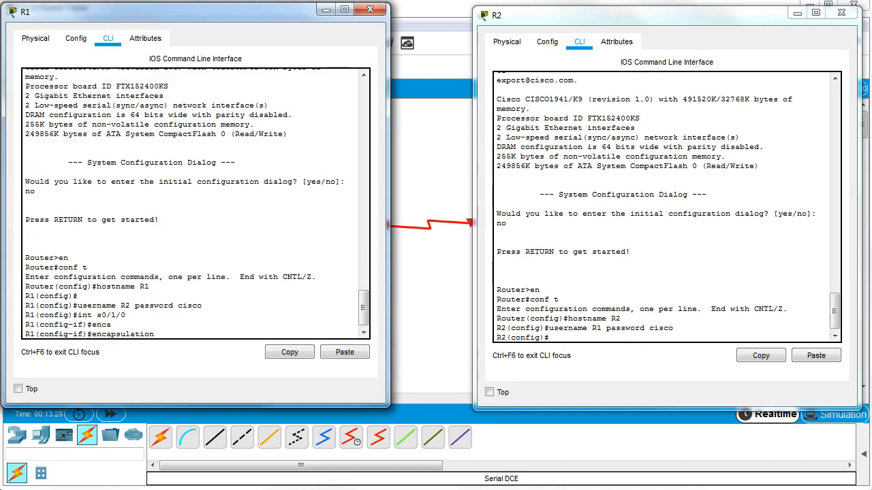
type("ppp")
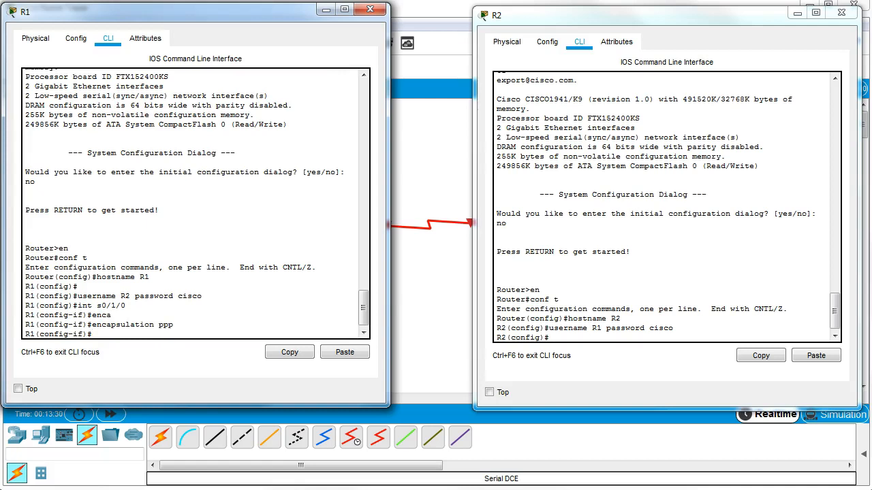
type("ppp authe")
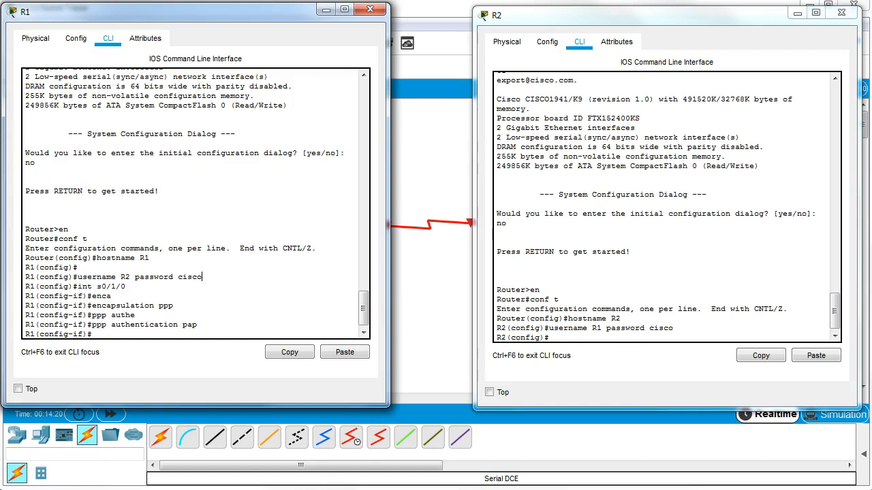
type("ppp")
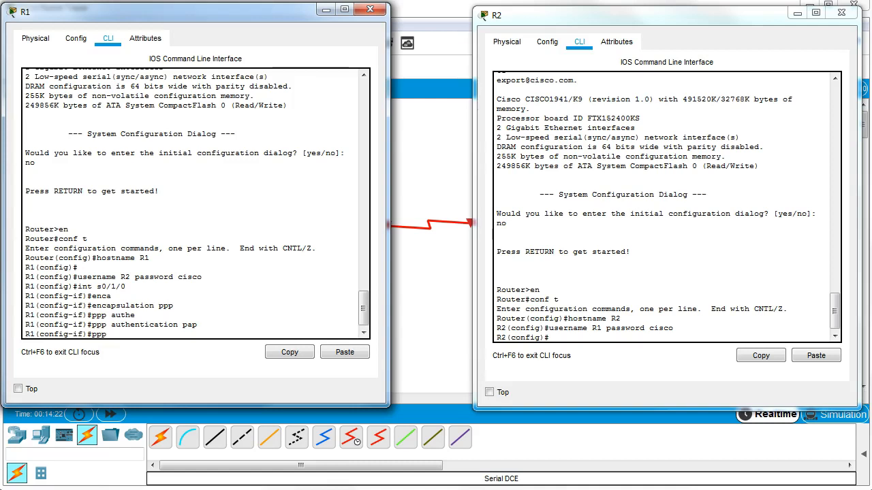
type("pap set")
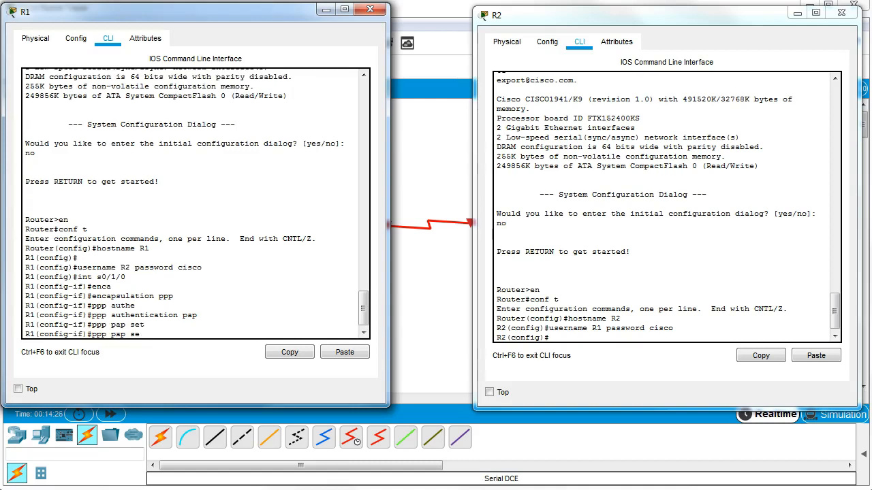
type("ppp pap sent-username")
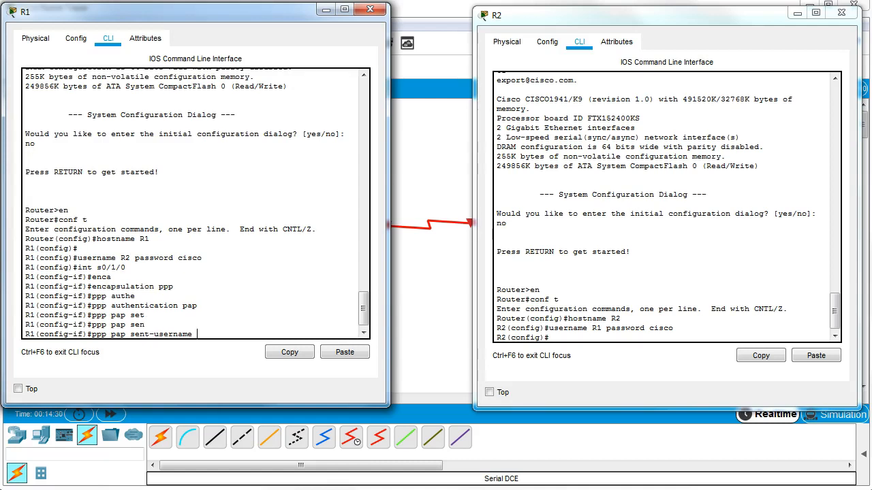
type("R1")
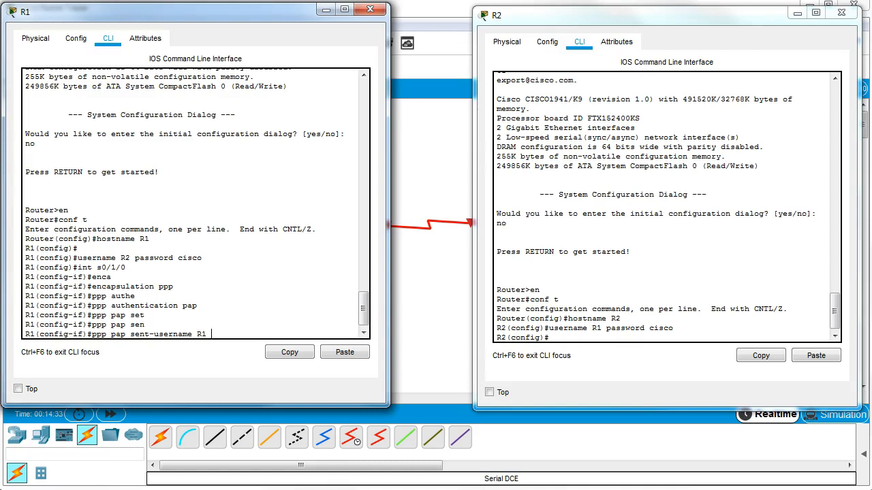
type("password")
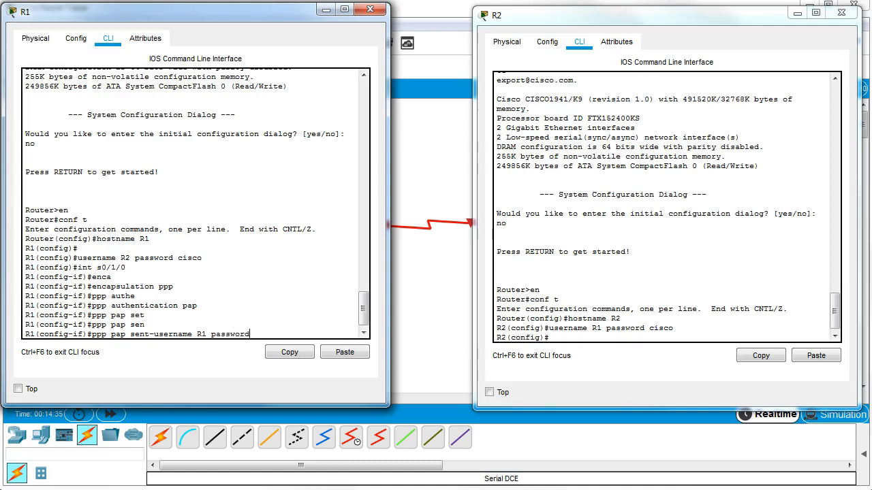
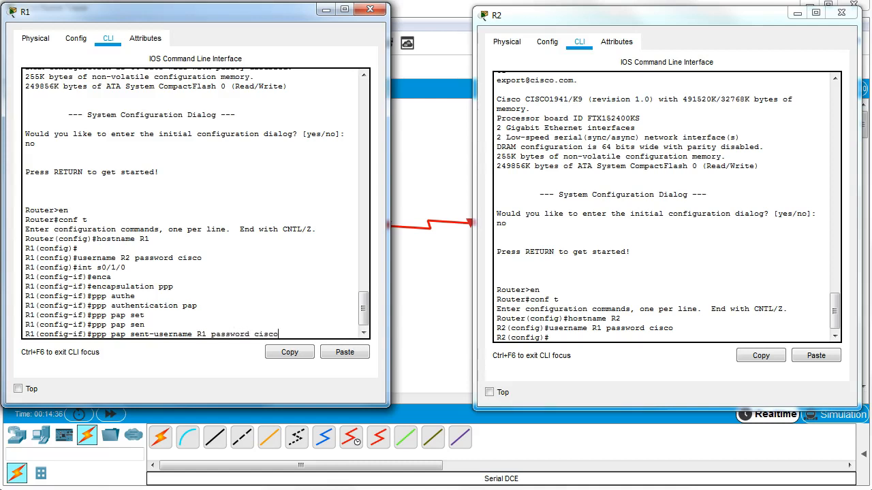
key("enter")
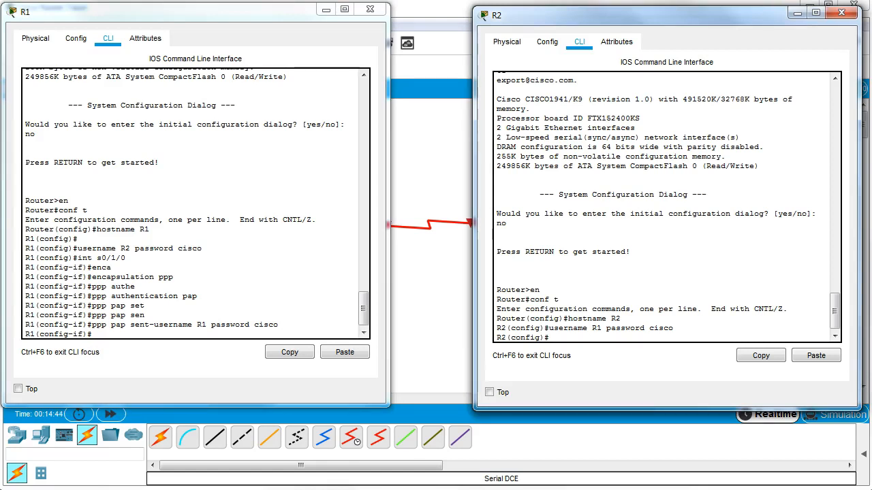
type("e")
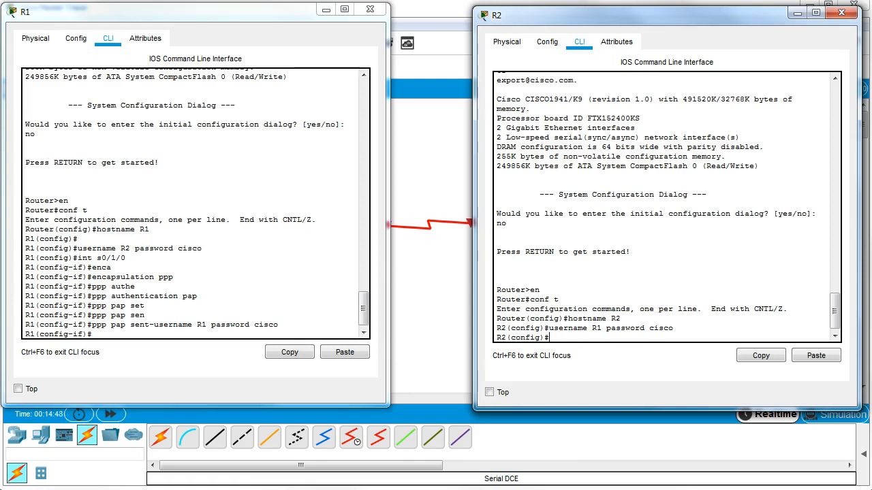
type("int s0/1/0")
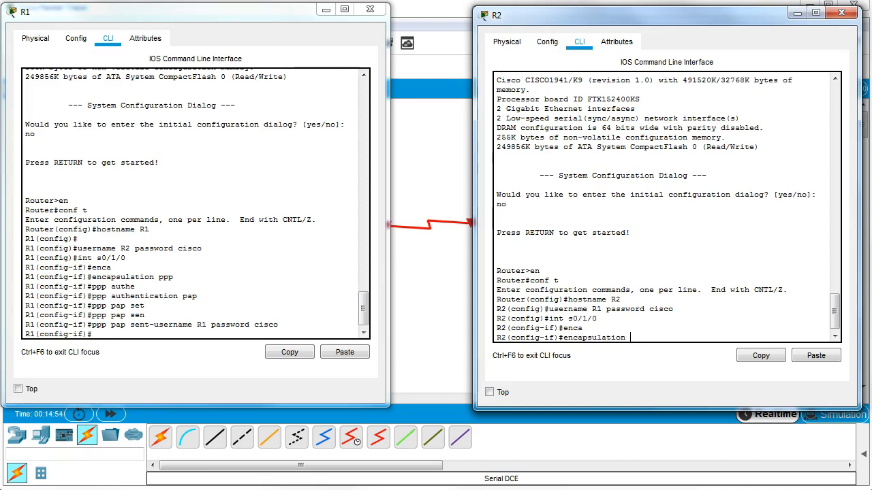
type("ppp")
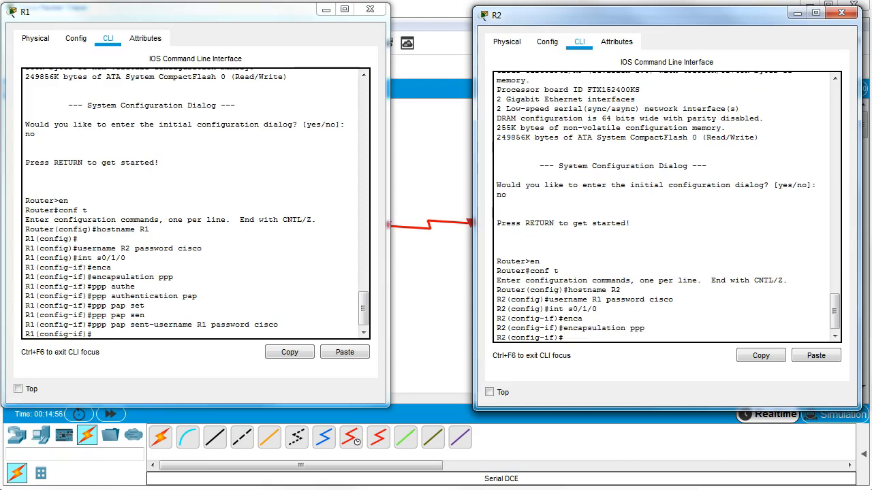
type("ppp authentication pa")
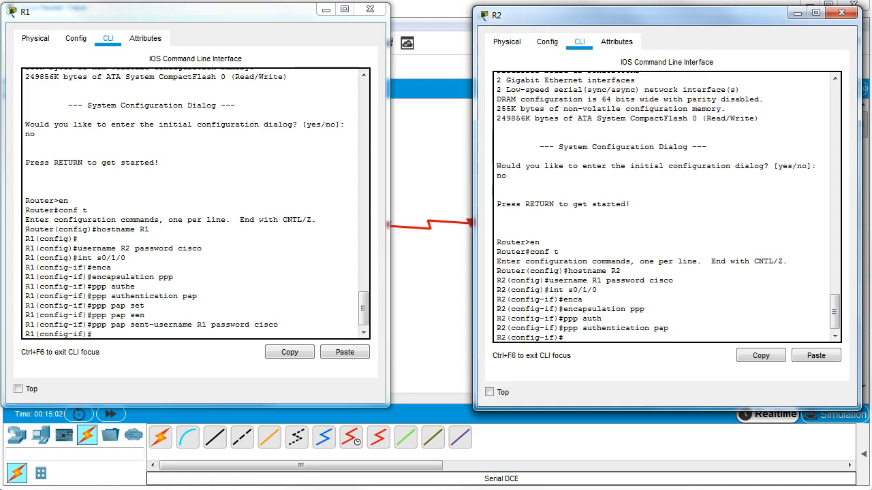
type("pp")
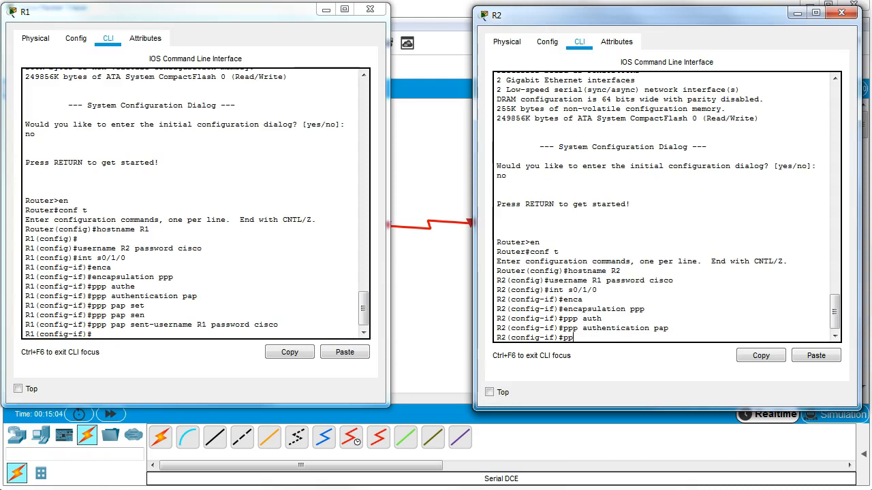
type("pap")
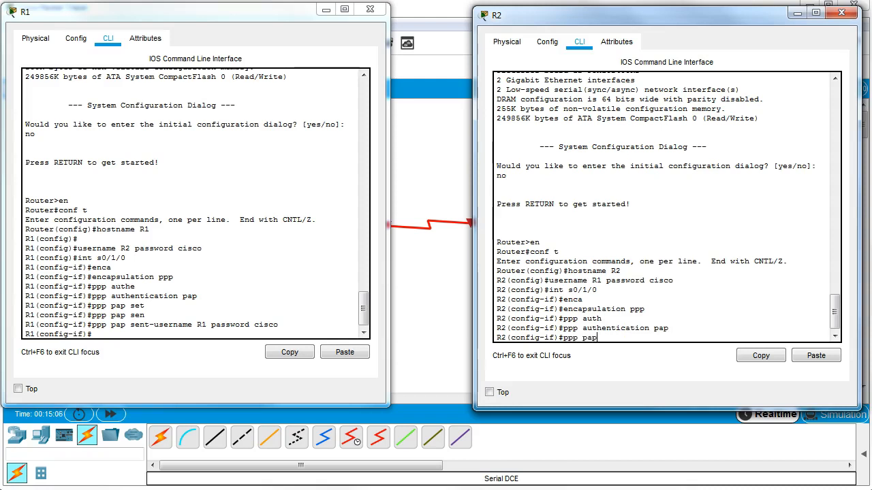
type("sent-username")
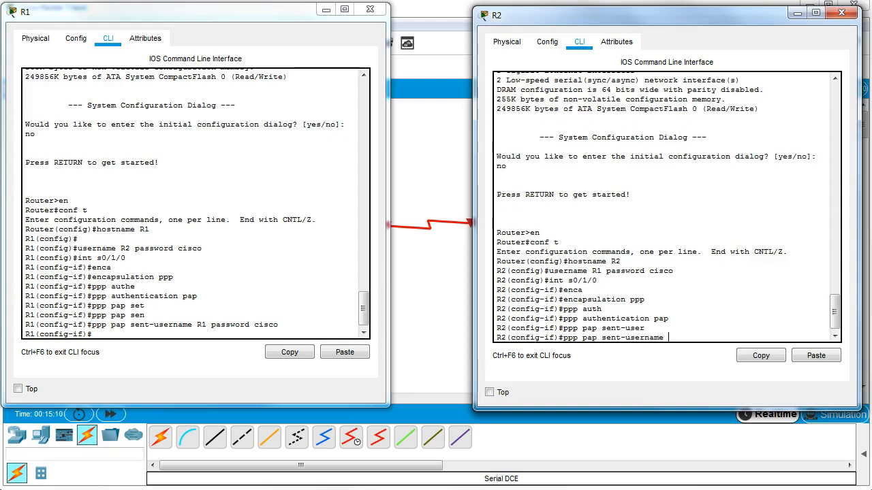
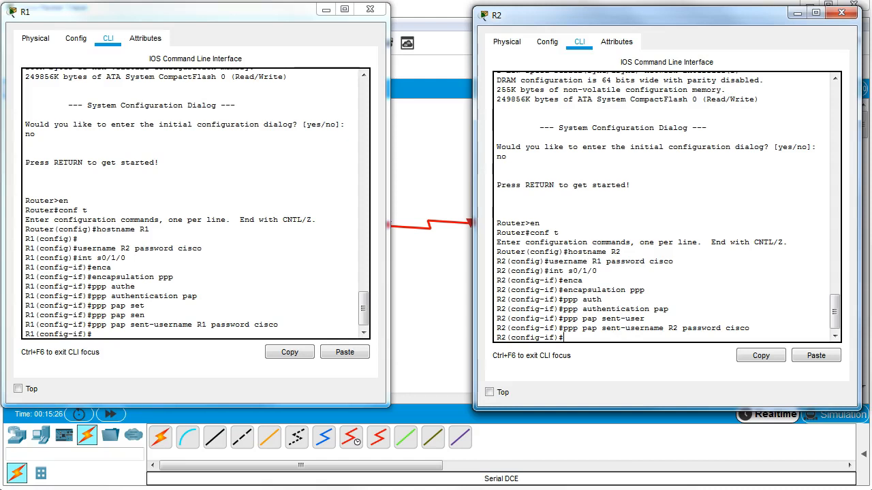
Assign 192.168.0.2 255.255.255.0 to R2's serial interface and bring it up with no shutdown.
type("ip address 192")
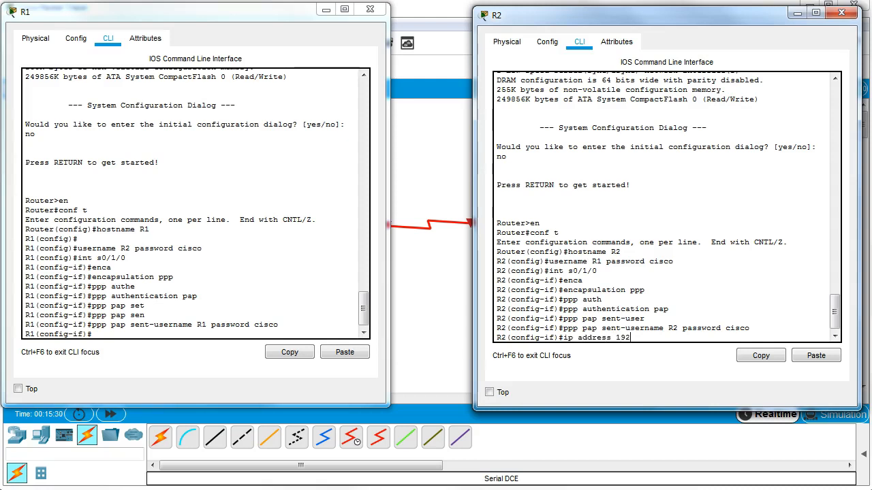
type("168.0.")
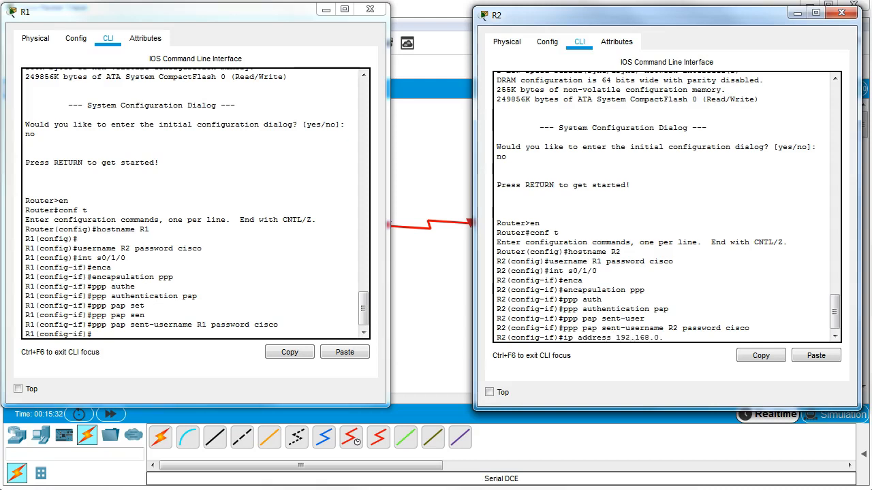
type("2")
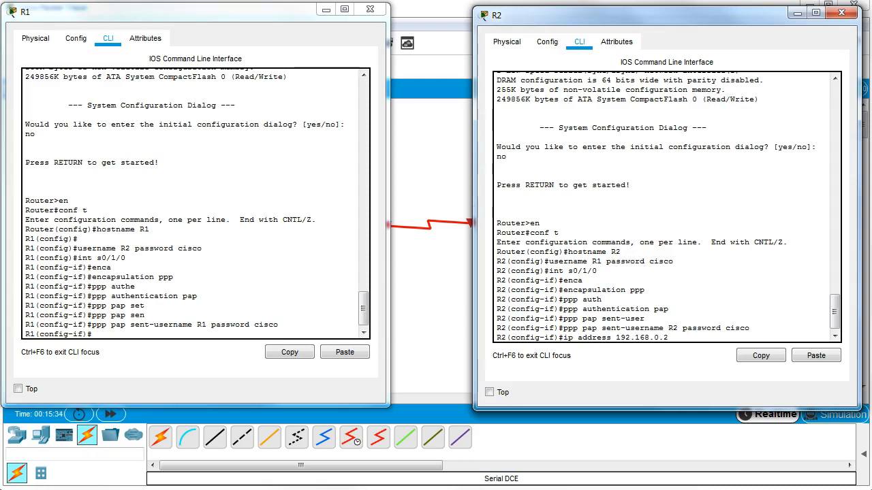
type("255")
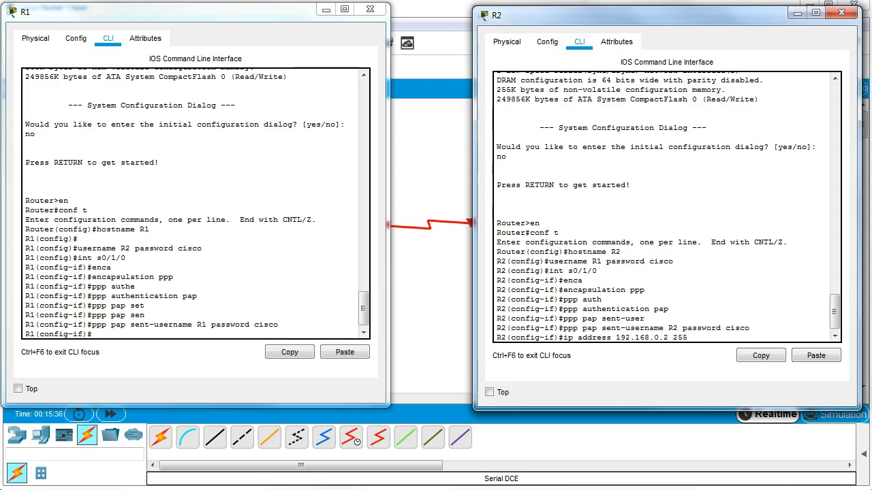
type(".255.255.0")
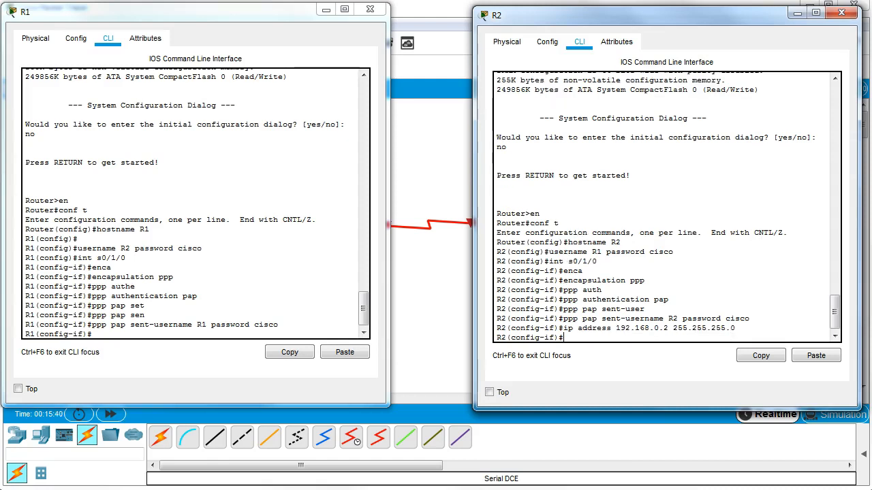
type("no shut")
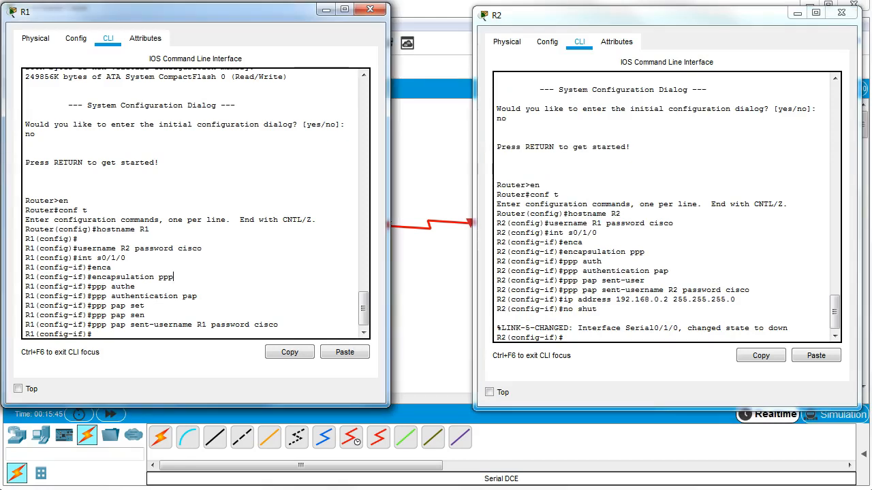
Assign 192.168.0.1 255.255.255.0 to R1's serial interface and bring it up with no shutdown.
type("ip a")
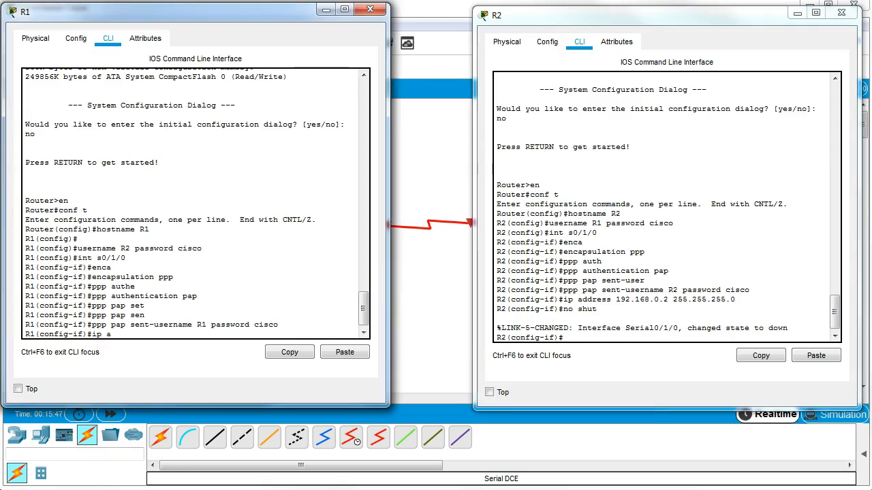
type("address 192.168.0.1")
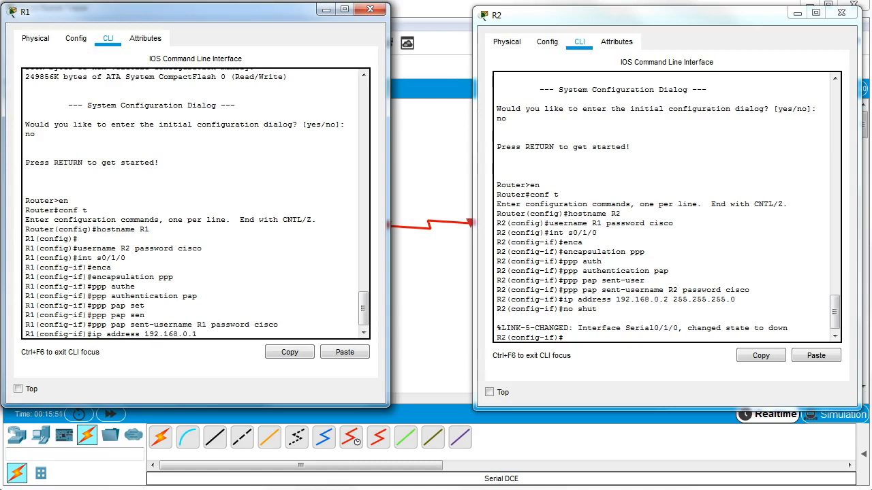
type("255.255.255.")
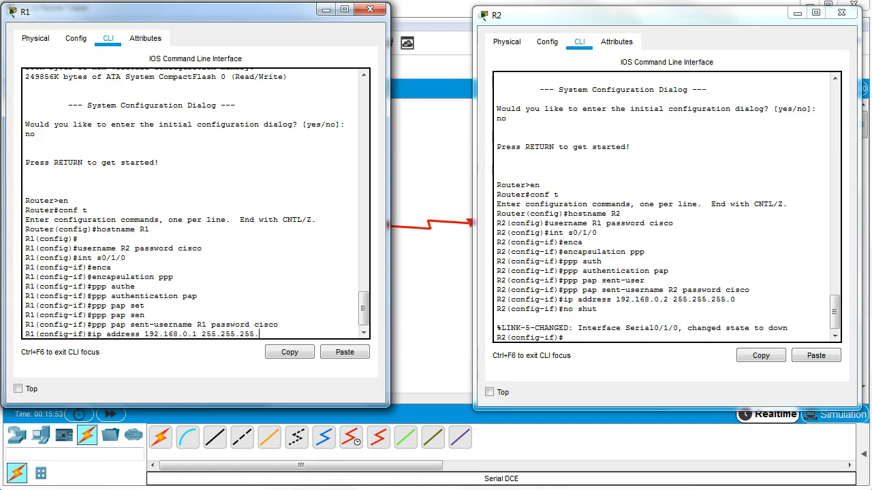
type("no")
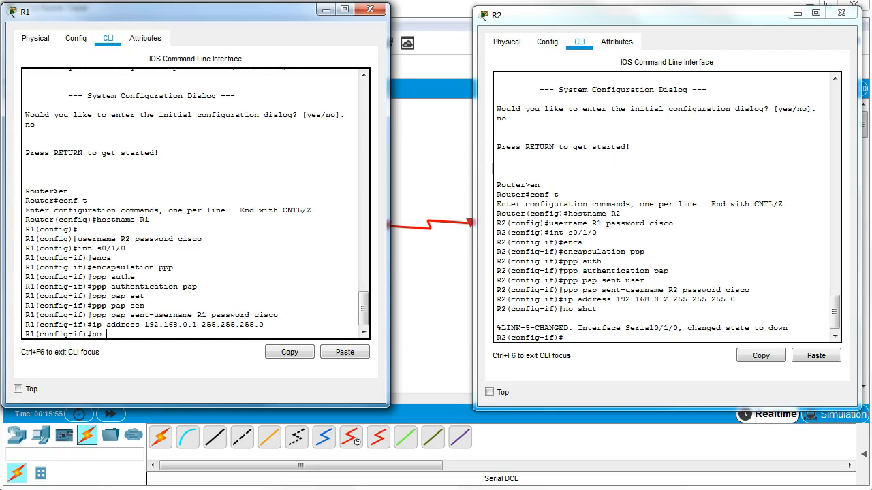
type("no shut")
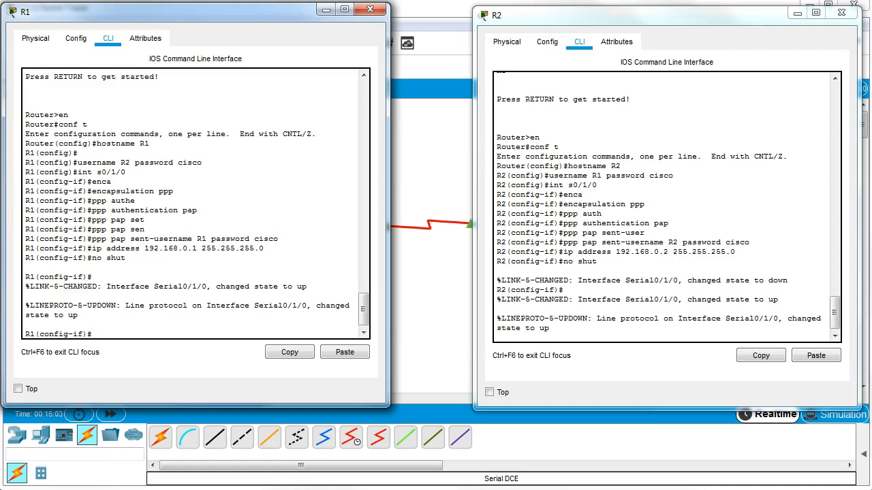
Start a do ping to the 192.168.0.x peer address to verify the link.
type("do ping")
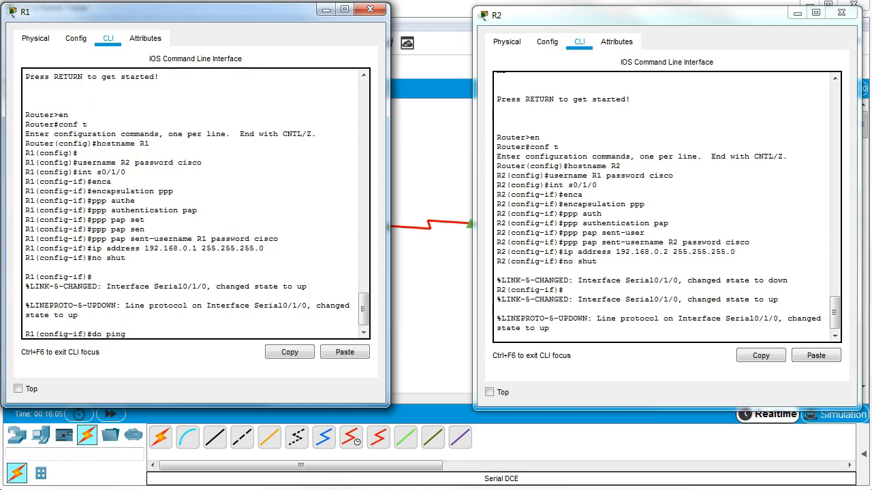
type("192.168.0.")
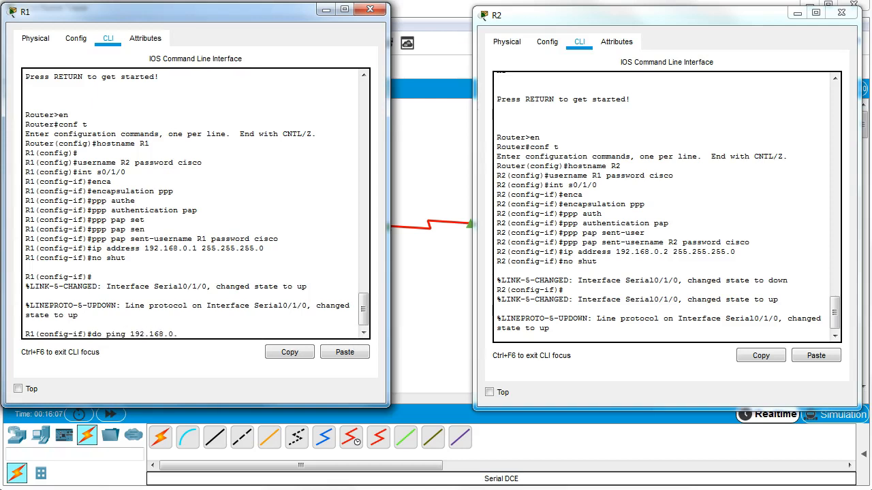